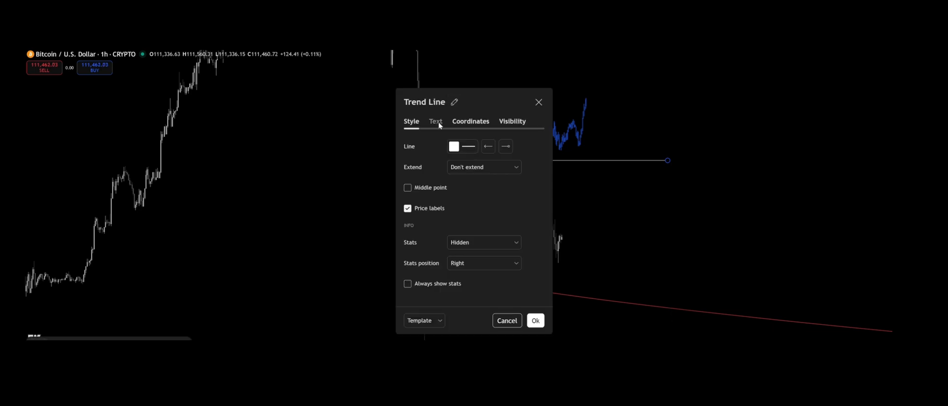
- Set the trend line's text to MPP and confirm the dialog
click(435, 122)
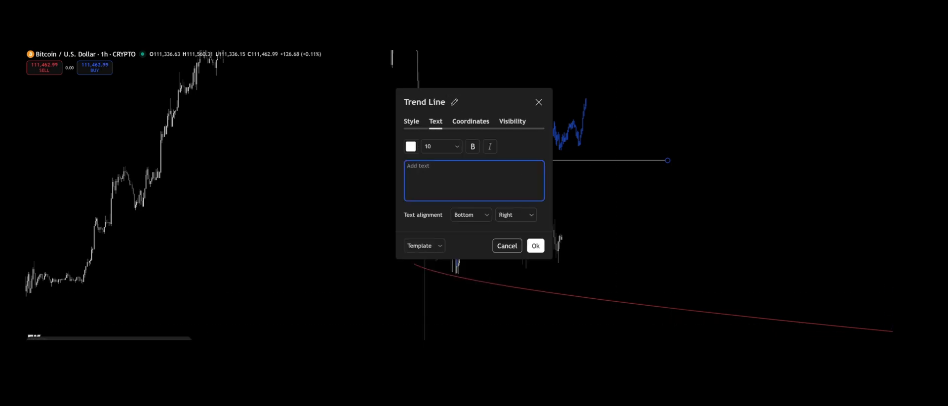
text(N)
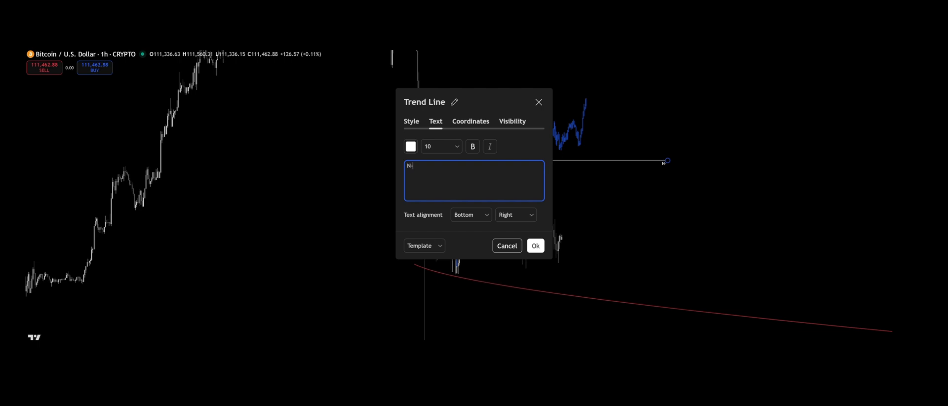
text(MP)
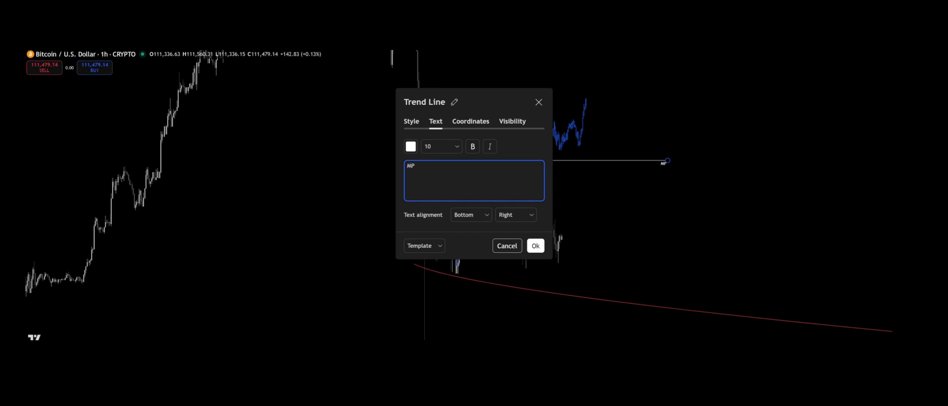
text(P)
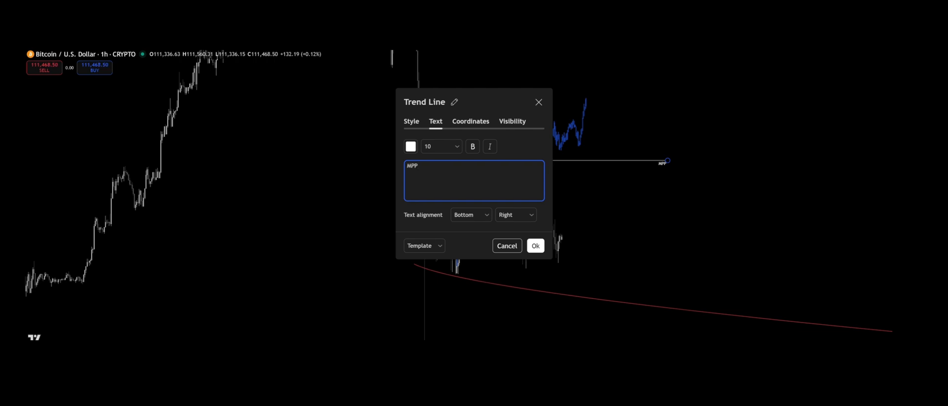
click(535, 246)
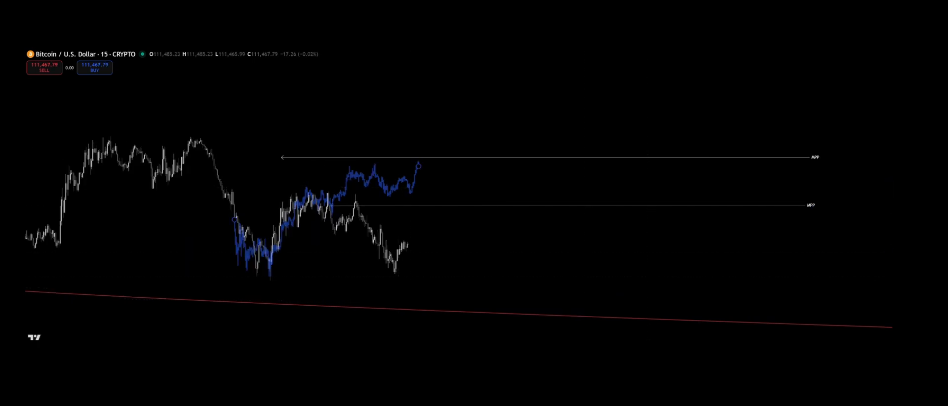
mouse_move(354, 230)
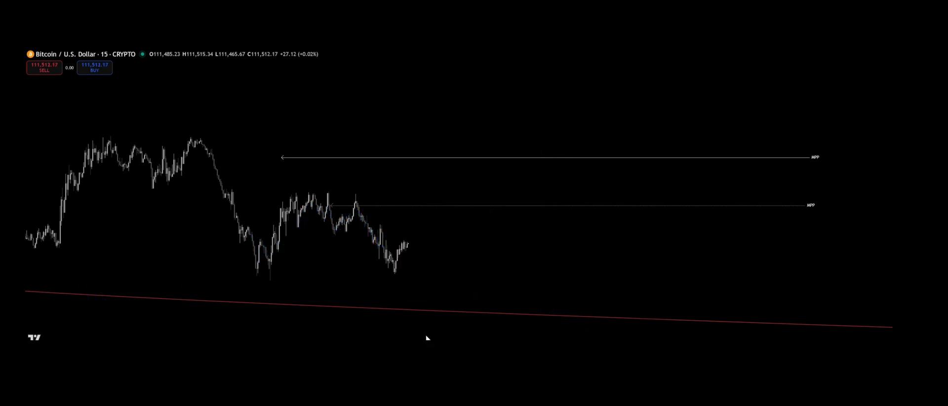
- Drag the blue fractal pattern onto the most recent 5-minute candles
drag(269, 286, 330, 198)
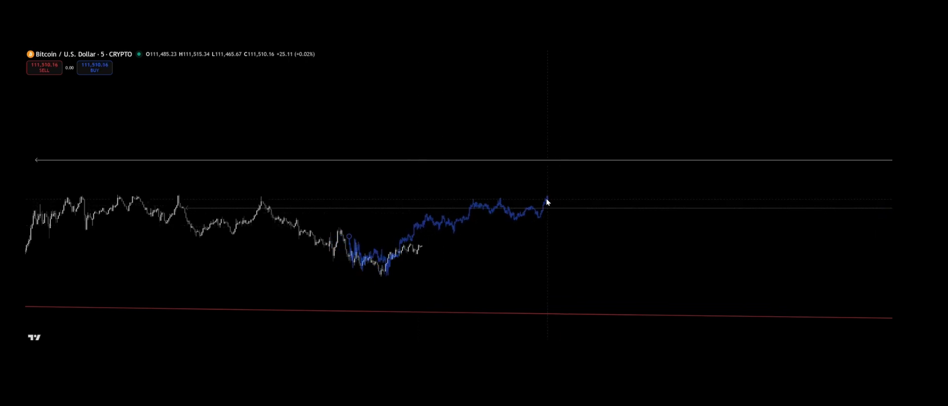
- Bring up the chart's context menu to change the interval to 1D
right_click(548, 202)
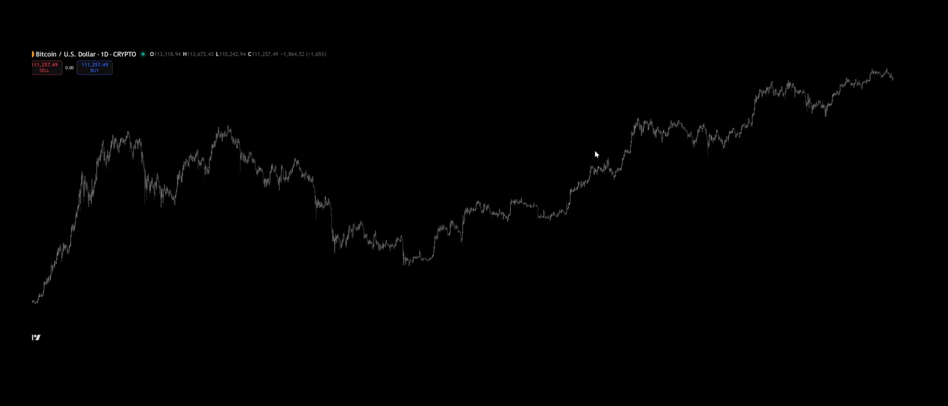
mouse_move(676, 182)
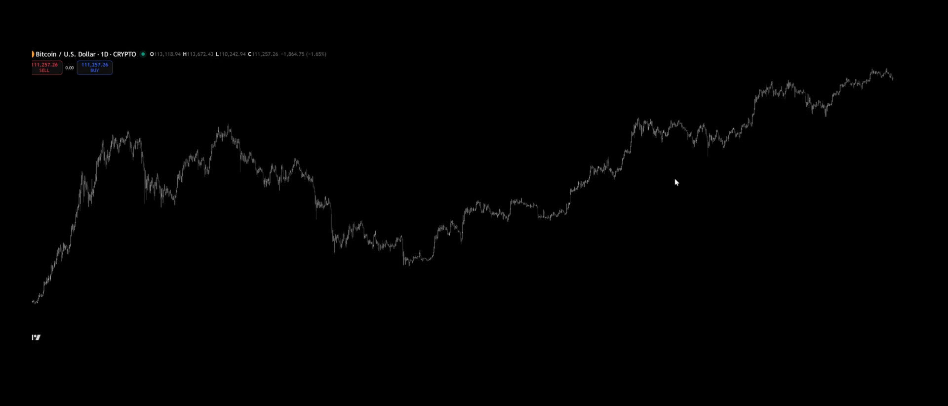